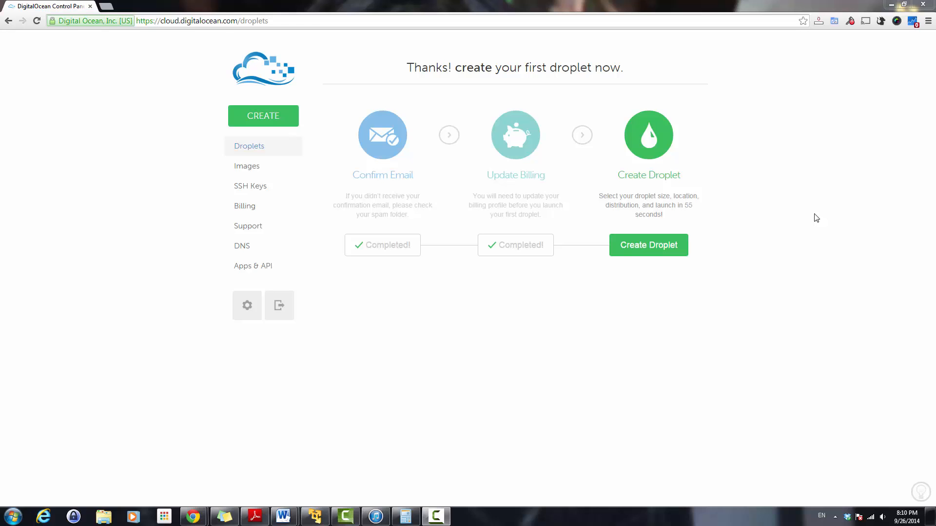
Step: Start a new droplet from the green Create Droplet button on the welcome page
left_click(648, 245)
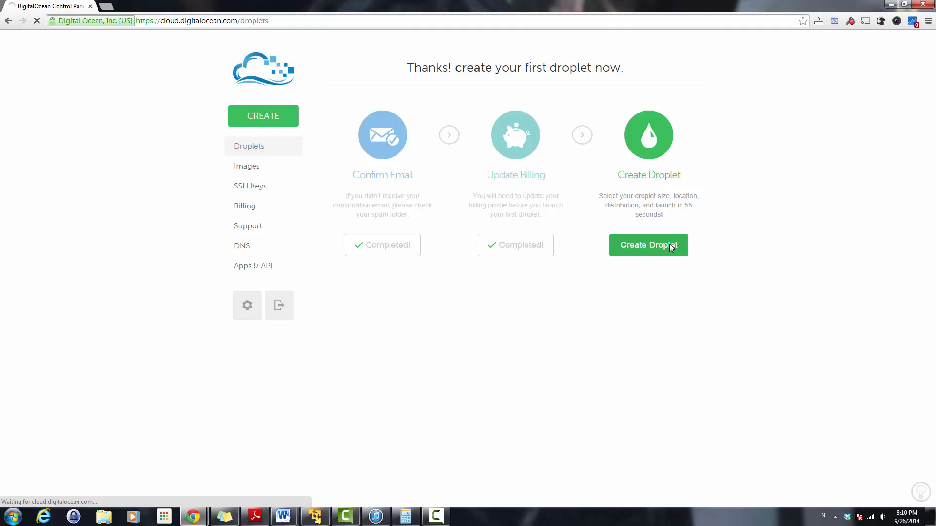
left_click(647, 245)
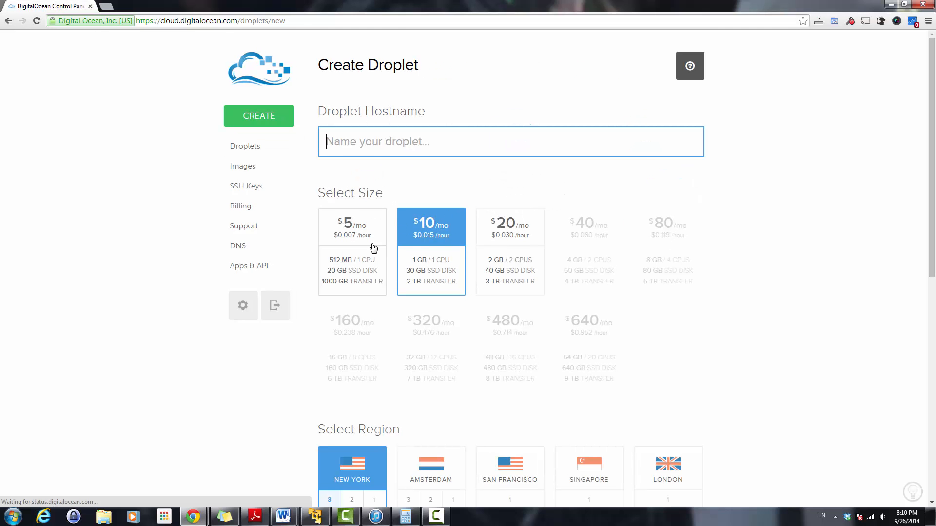
Step: Name the droplet comp2144 and choose the $5/mo size
left_click(510, 141)
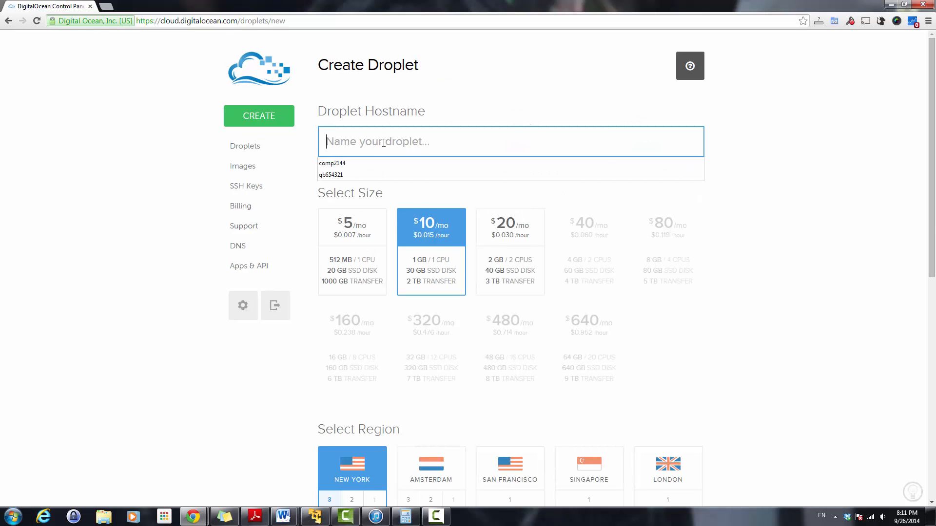
scroll("down", 3)
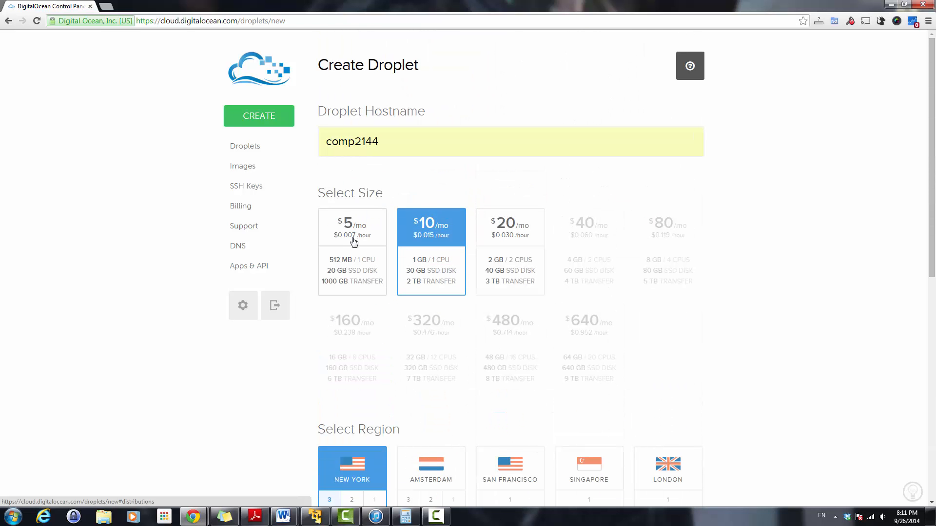
left_click(352, 227)
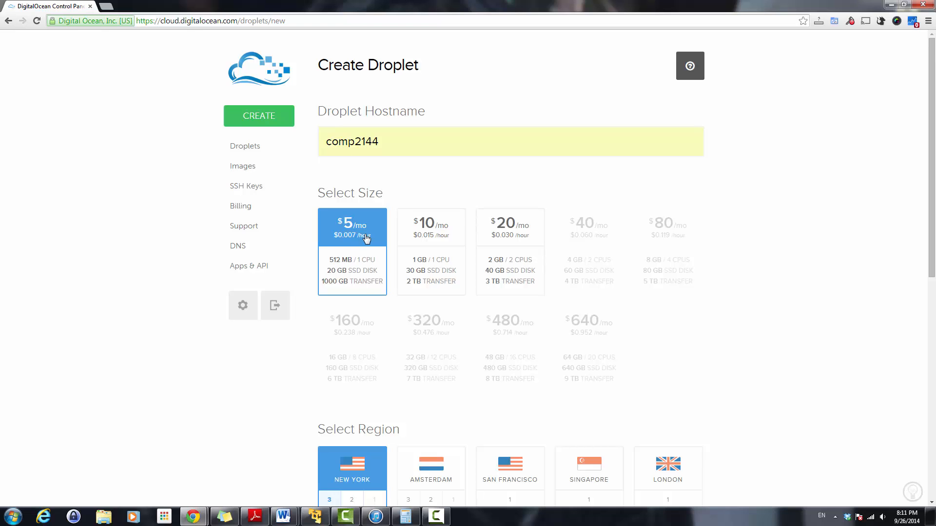
Step: Keep the New York region and choose the Ubuntu 12.04.5 x32 image
scroll("down", 3)
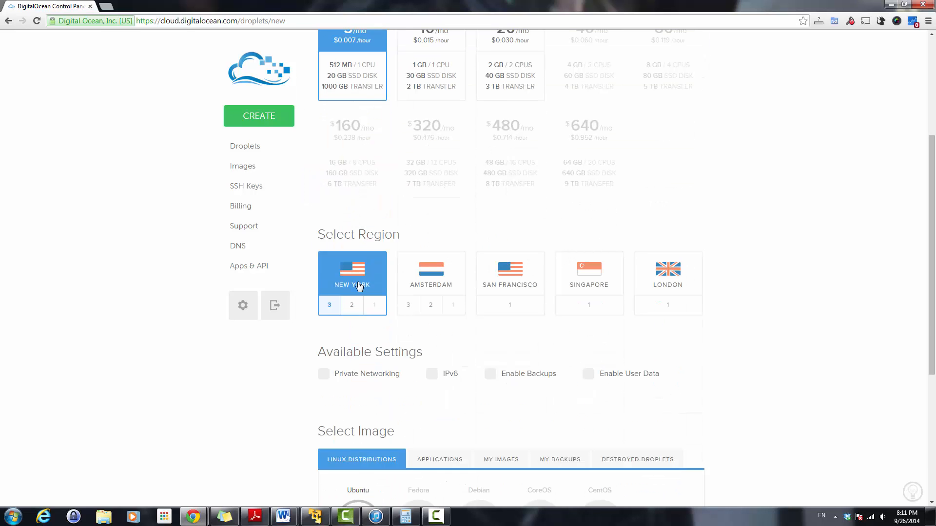
scroll("down", 3)
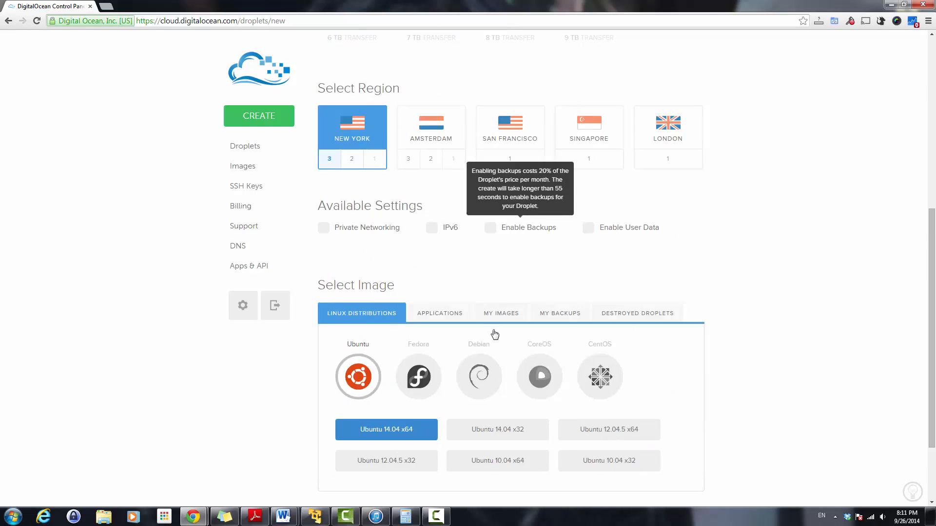
scroll("down", 3)
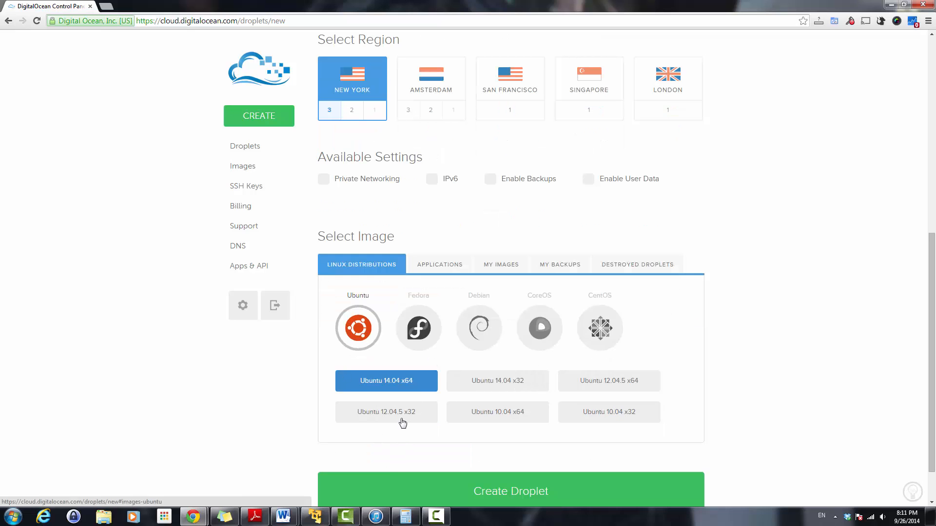
mouse_move(403, 420)
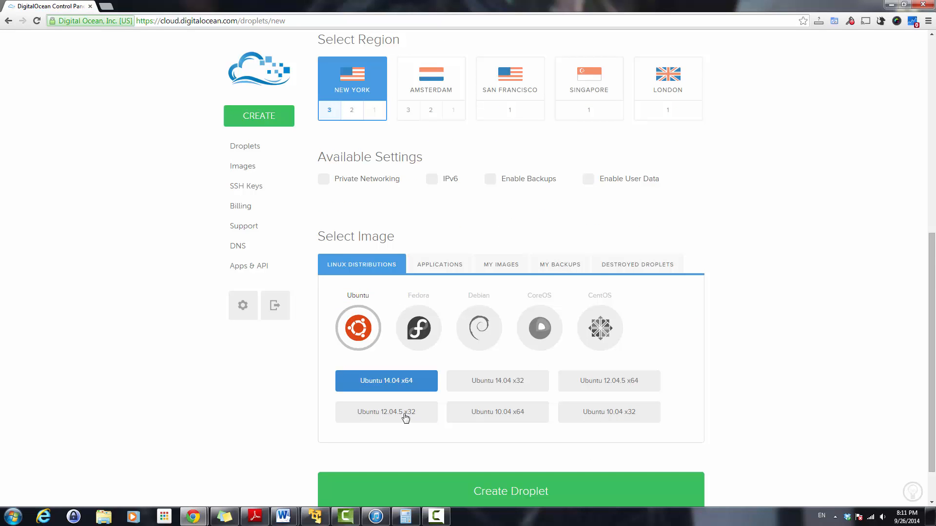
left_click(386, 412)
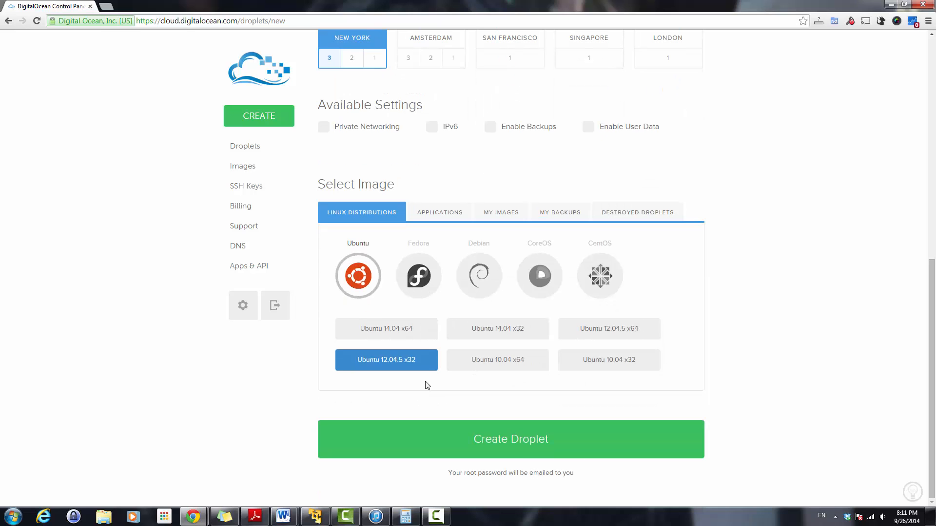
Step: Create droplet comp2144, wait until it is active at 104.131.5.69, and return to the droplets list
left_click(510, 438)
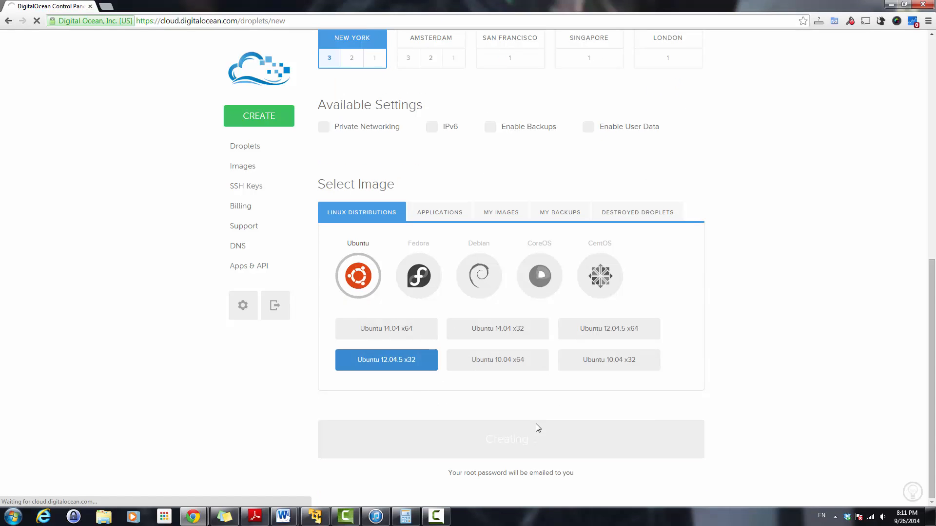
left_click(510, 440)
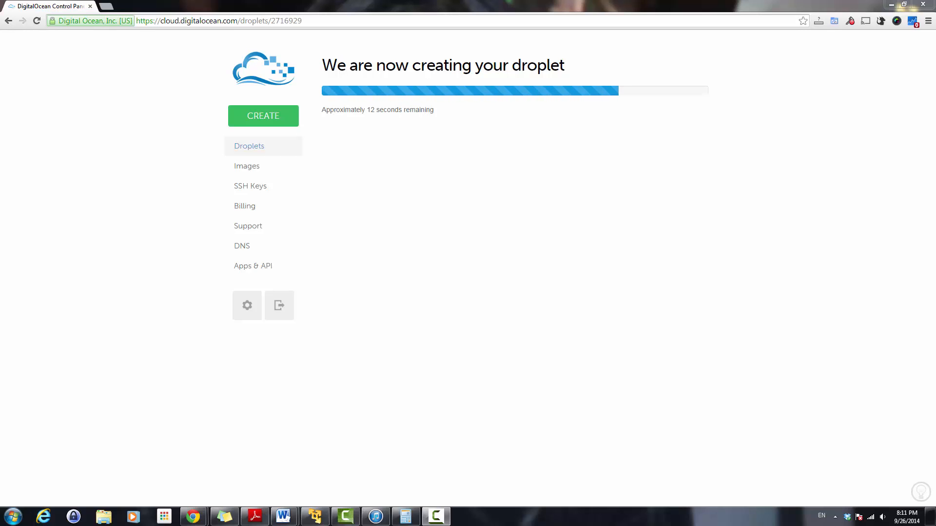
left_click(253, 265)
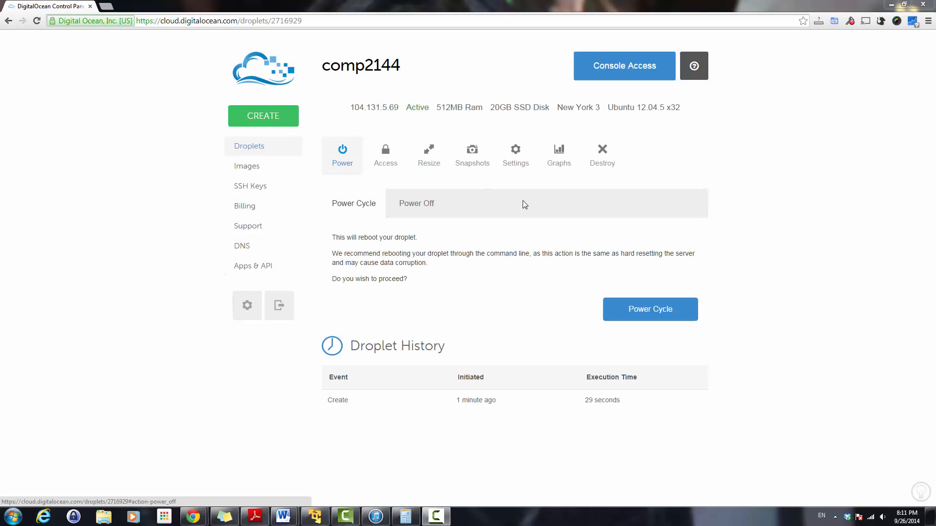
mouse_move(279, 305)
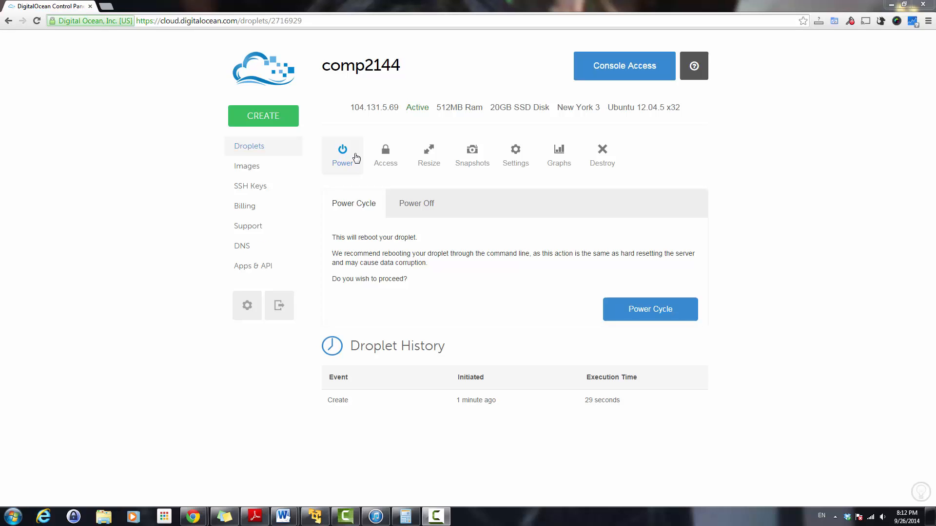
left_click(249, 145)
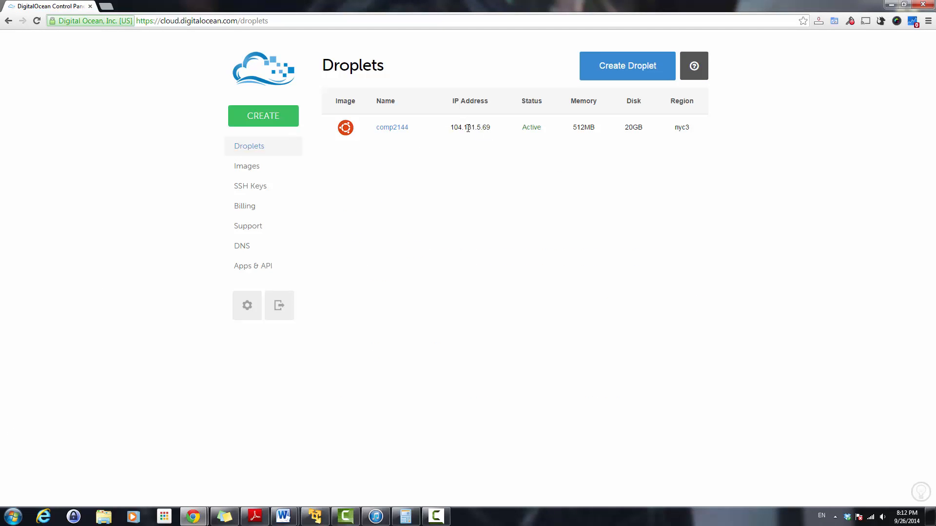
Step: Select and copy the comp2144 IP address 104.131.5.69 from the droplets list
double_click(469, 127)
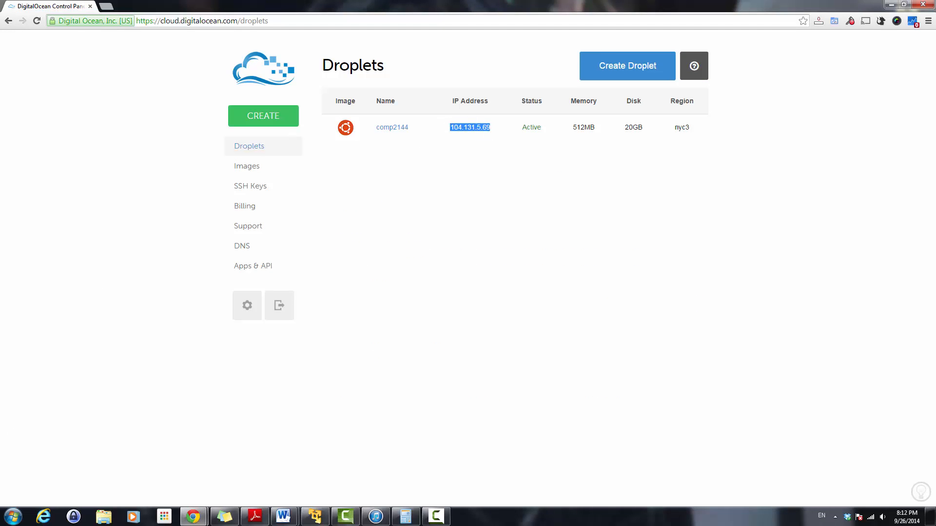
left_click(123, 334)
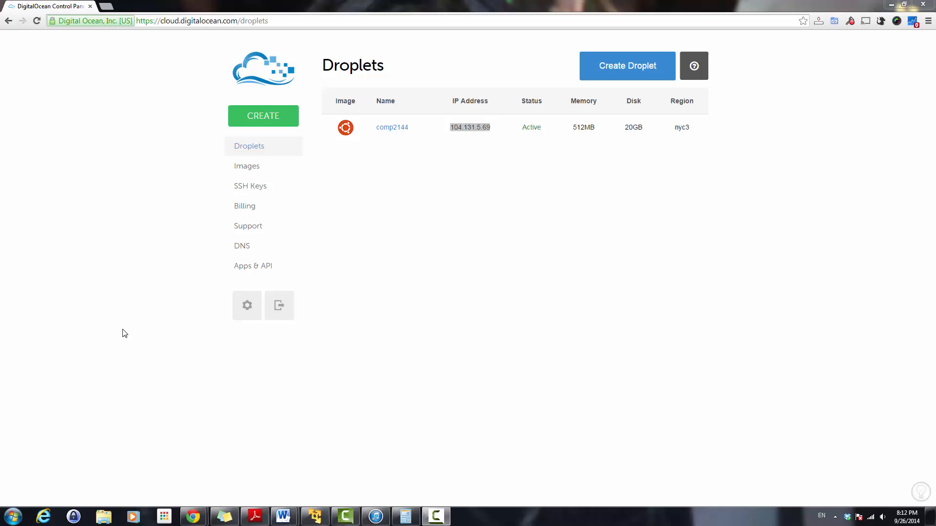
mouse_move(393, 312)
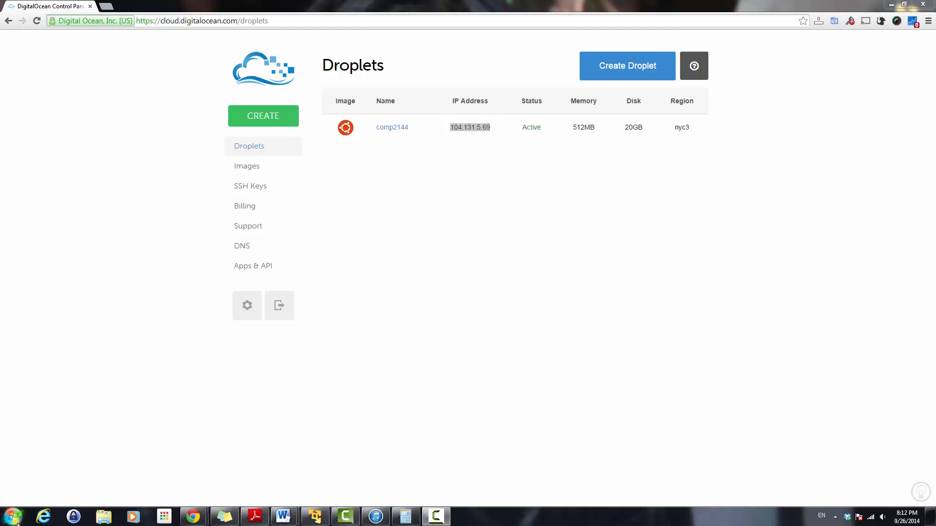
Step: Launch PuTTY from the Start menu and connect over SSH port 22 to 104.131.5.69
left_click(12, 515)
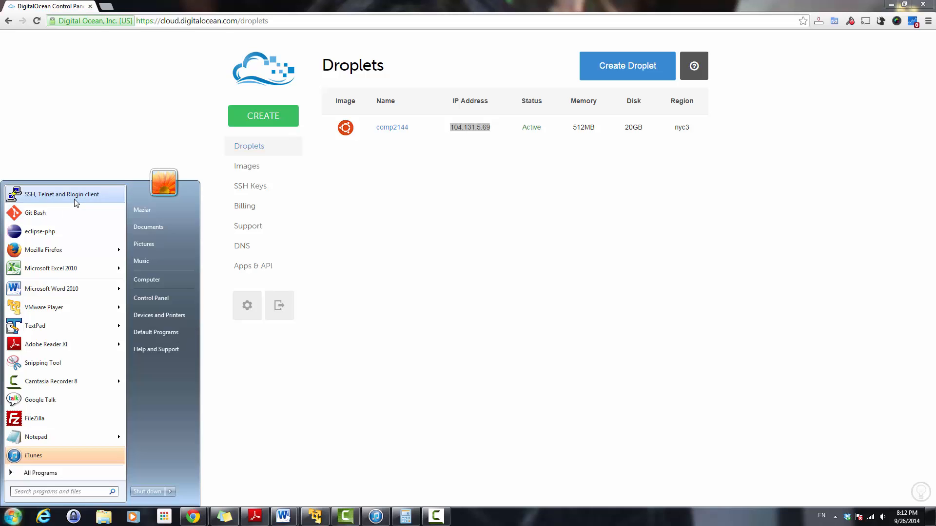
left_click(62, 194)
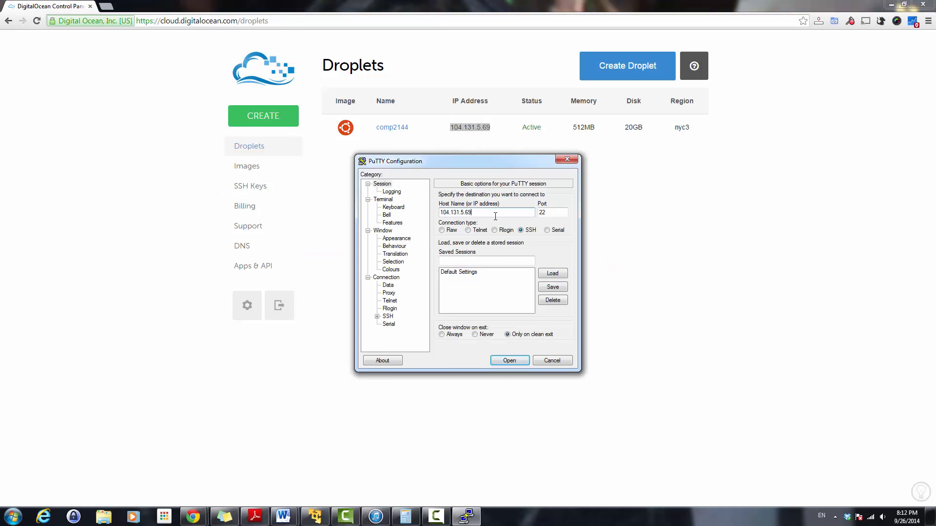
left_click(508, 360)
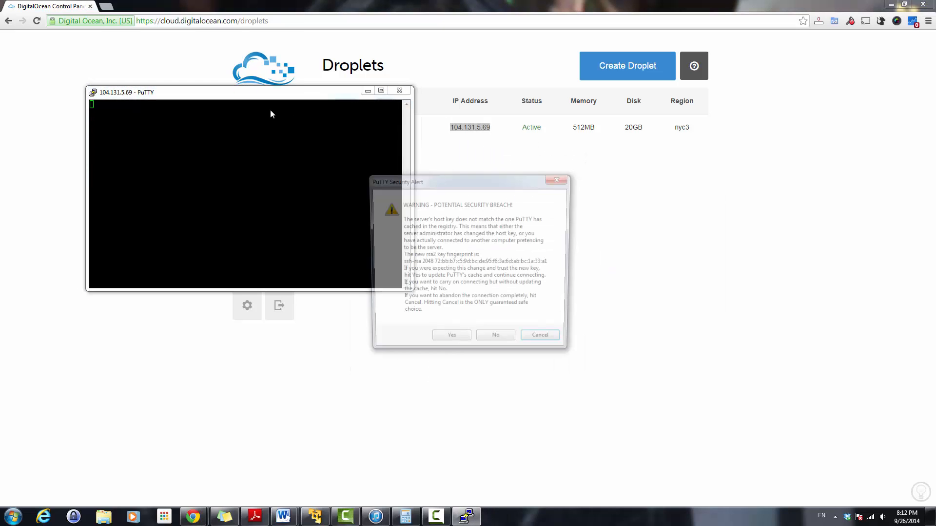
Step: Accept the host key, log in as root with the emailed password and set a new root password
left_click(451, 334)
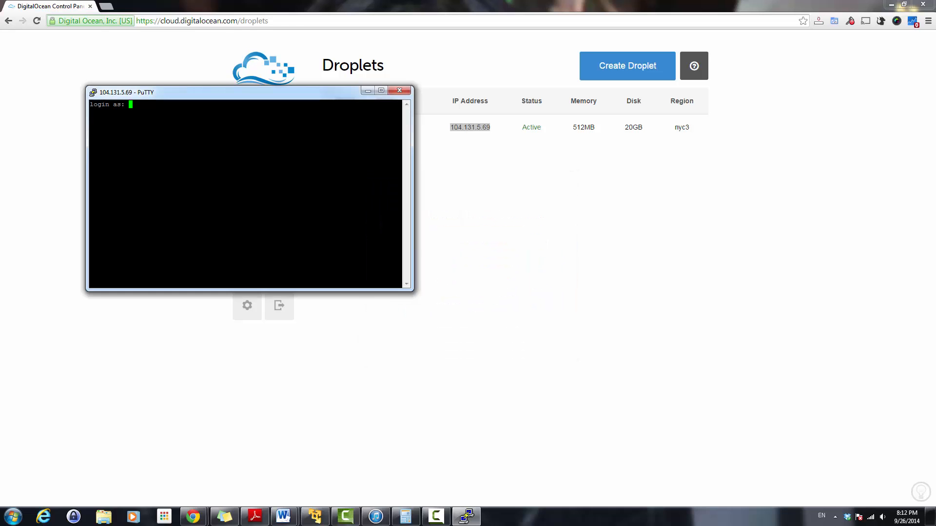
type("root")
type("ls")
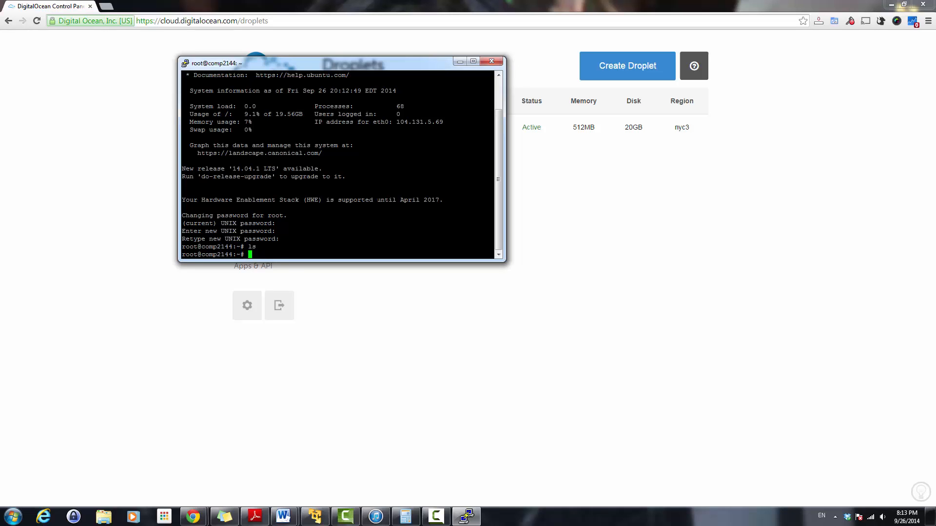
Step: Run apt-get update, install apache2 answering y, and start the apache2 service
type("apt-get install")
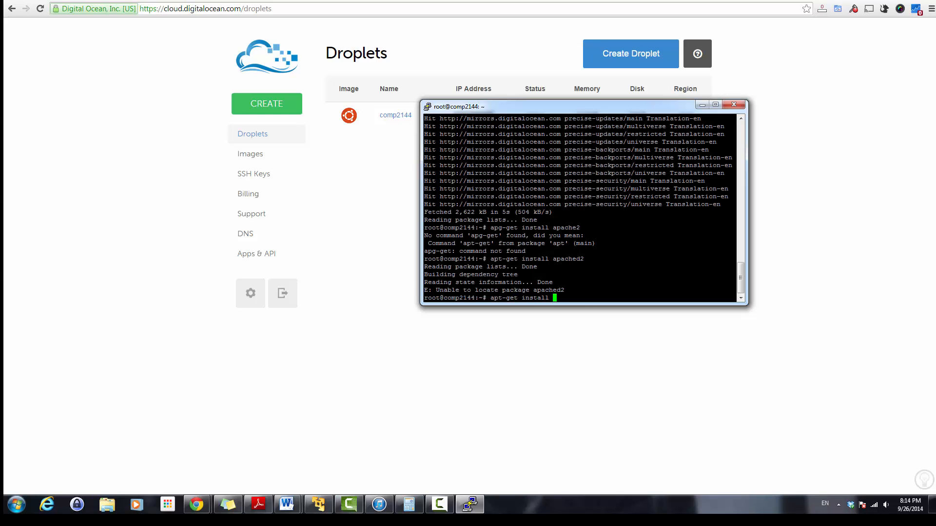
type("apache2")
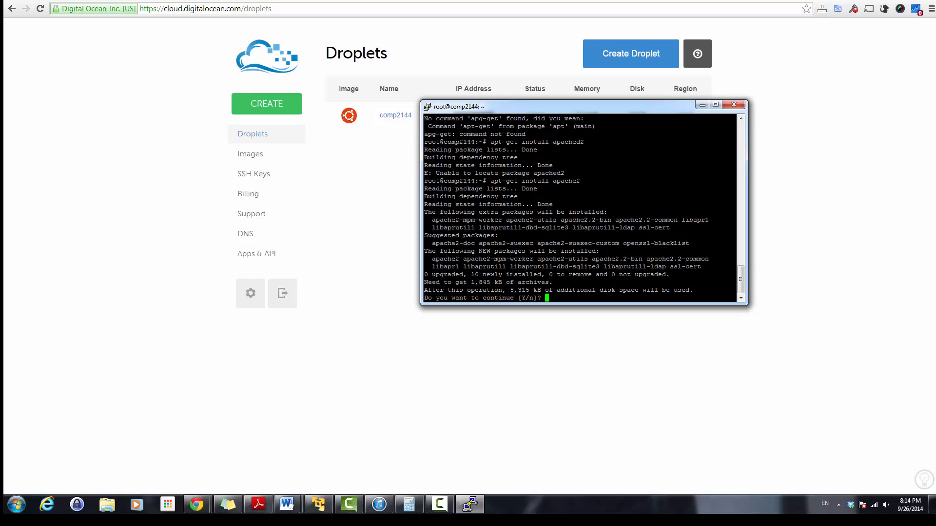
type("y")
type("service")
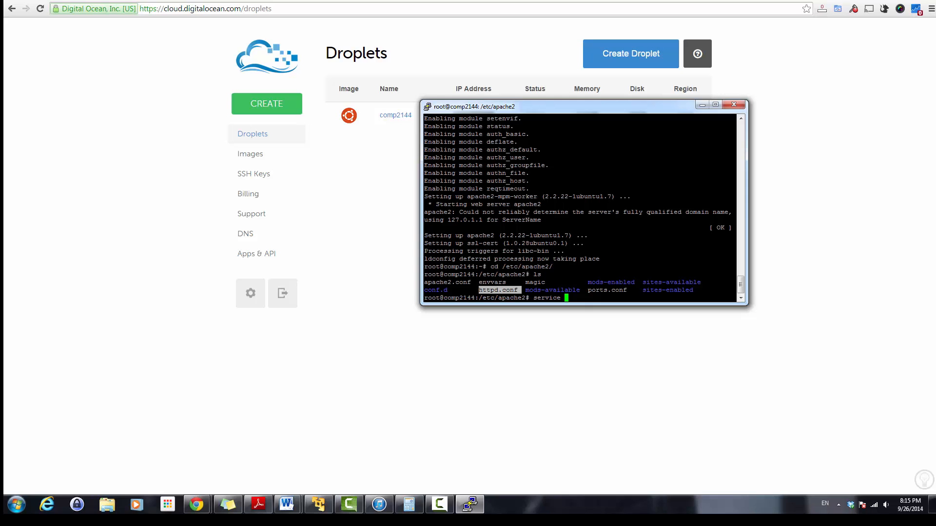
type("apache2 start")
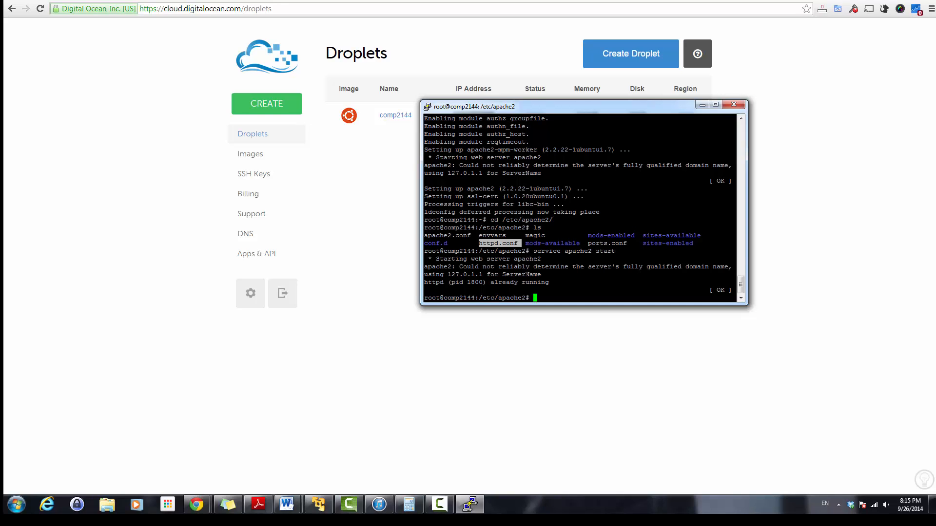
left_click(732, 104)
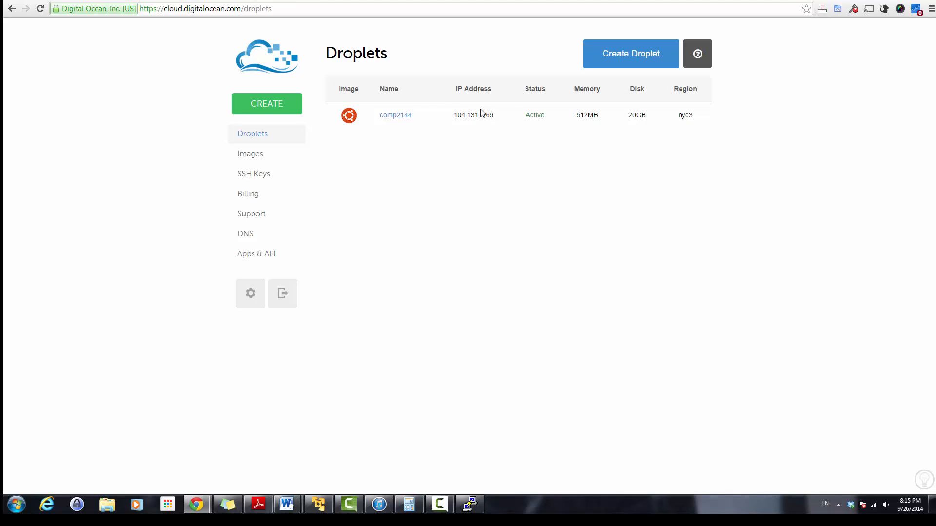
Step: Copy the droplet IP and enter 104.131.5.69 in Chrome's address bar to load the page
double_click(472, 115)
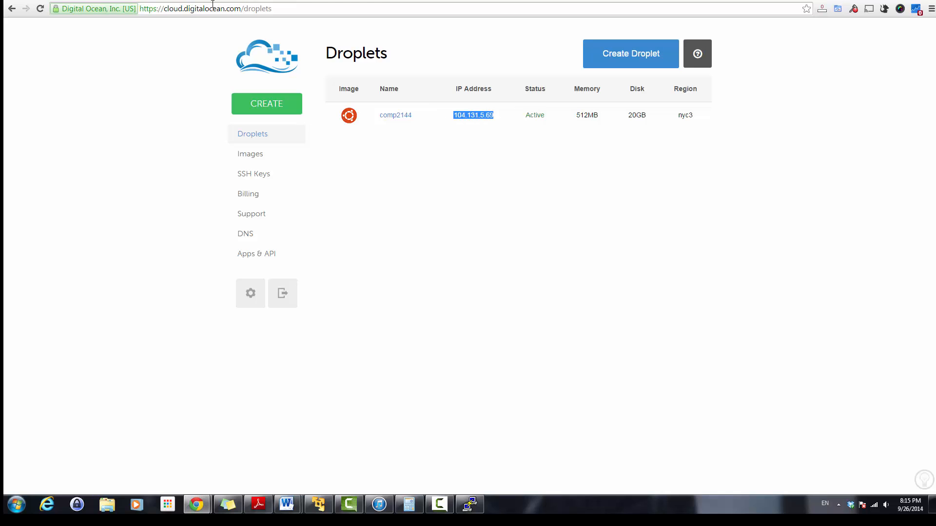
type("104.131.5.69")
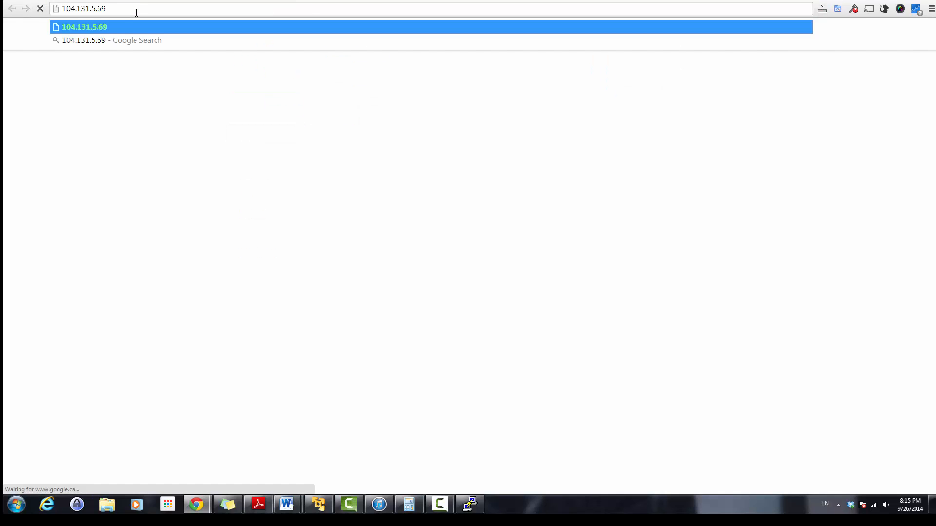